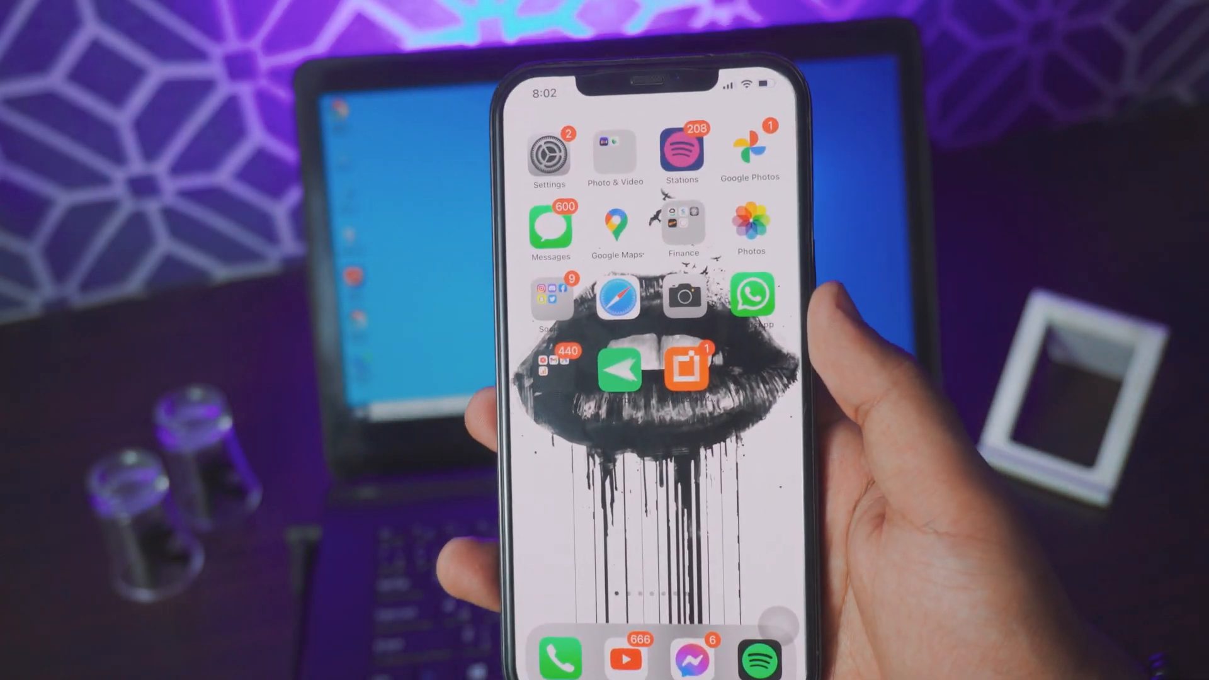
- Check in iPhone Settings that Wi-Fi is on and the phone is connected
click(549, 150)
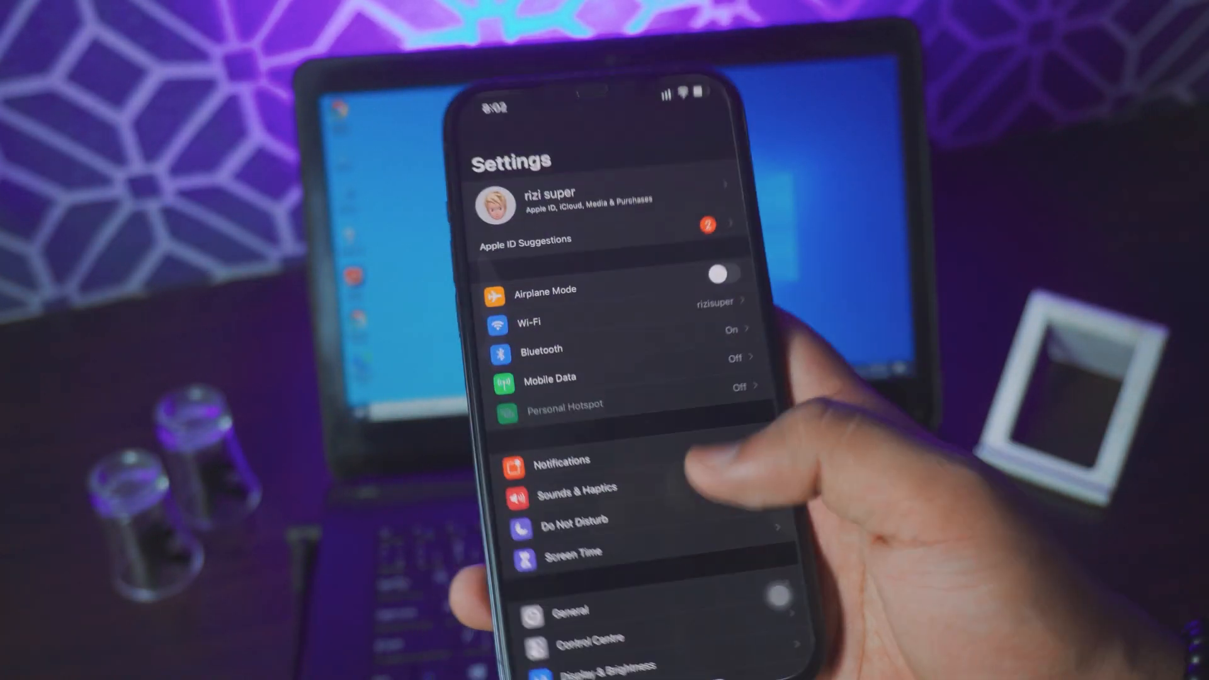
click(551, 378)
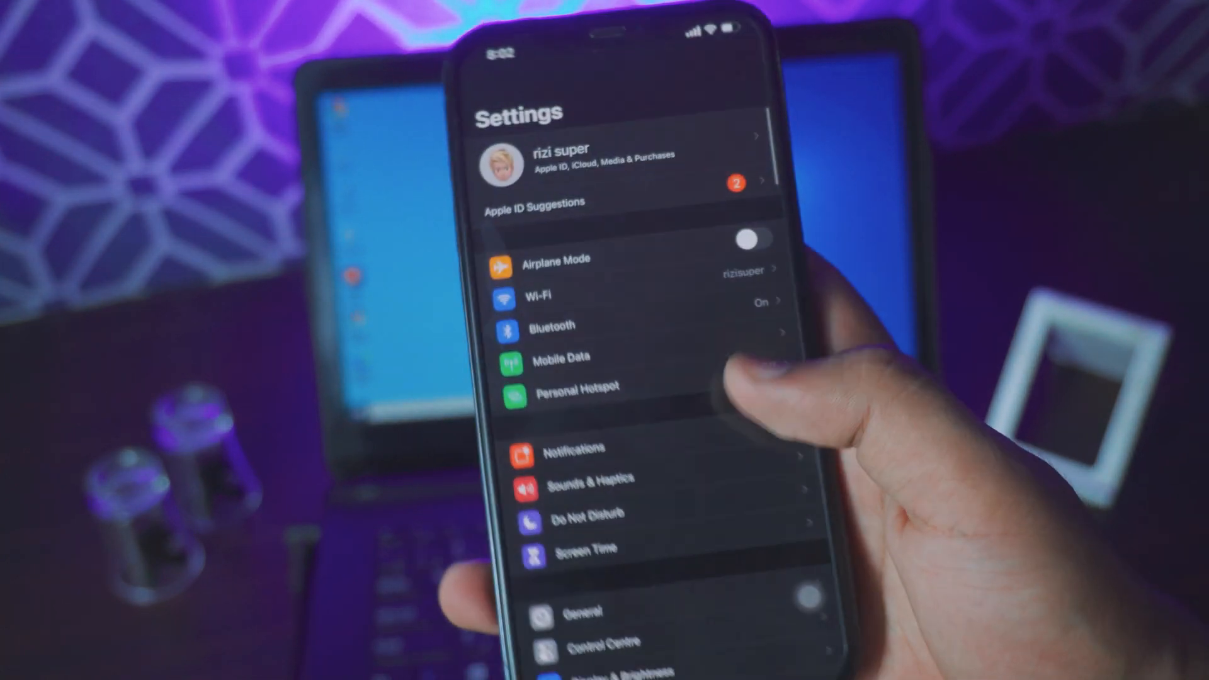
click(566, 356)
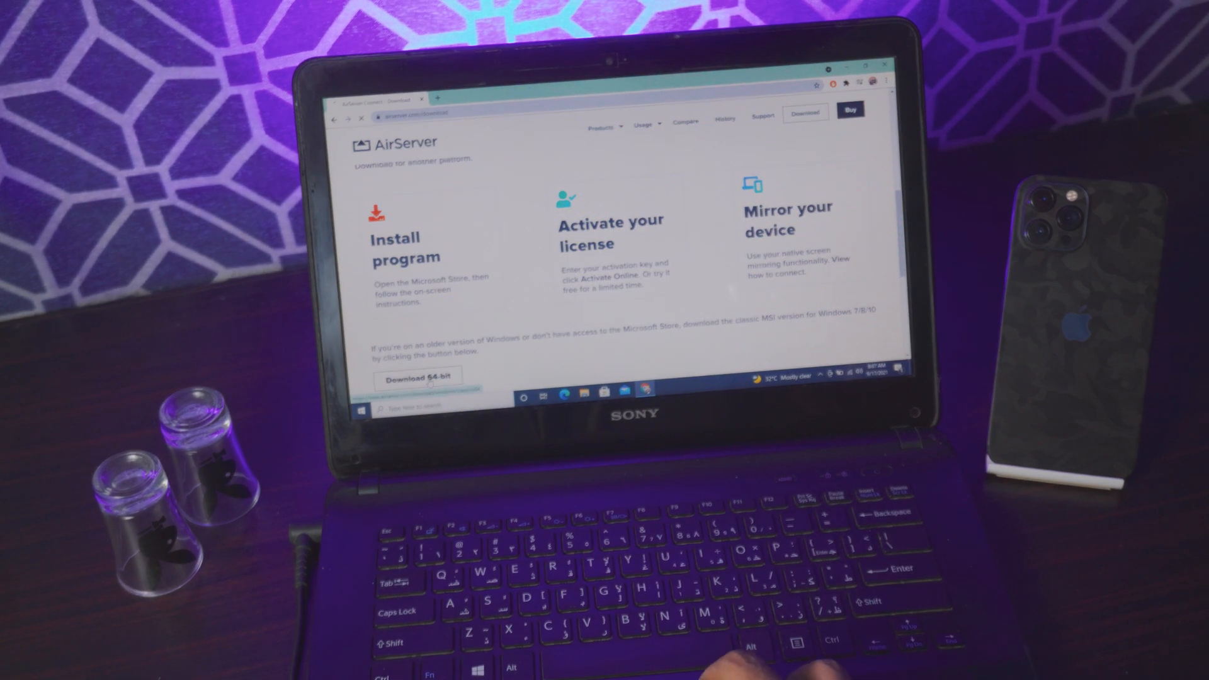
- Download the 64-bit AirServer installer for Windows from the download page
click(418, 377)
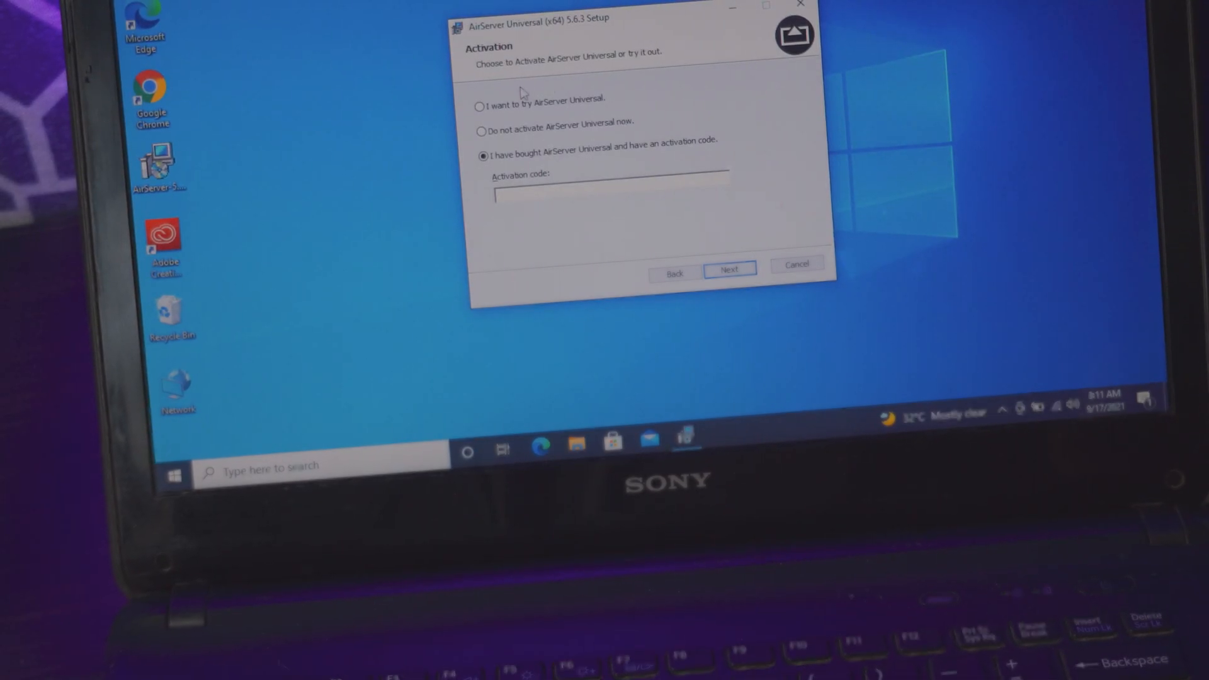
- Install AirServer Universal with the 'I want to try' option into the default destination folder
click(480, 99)
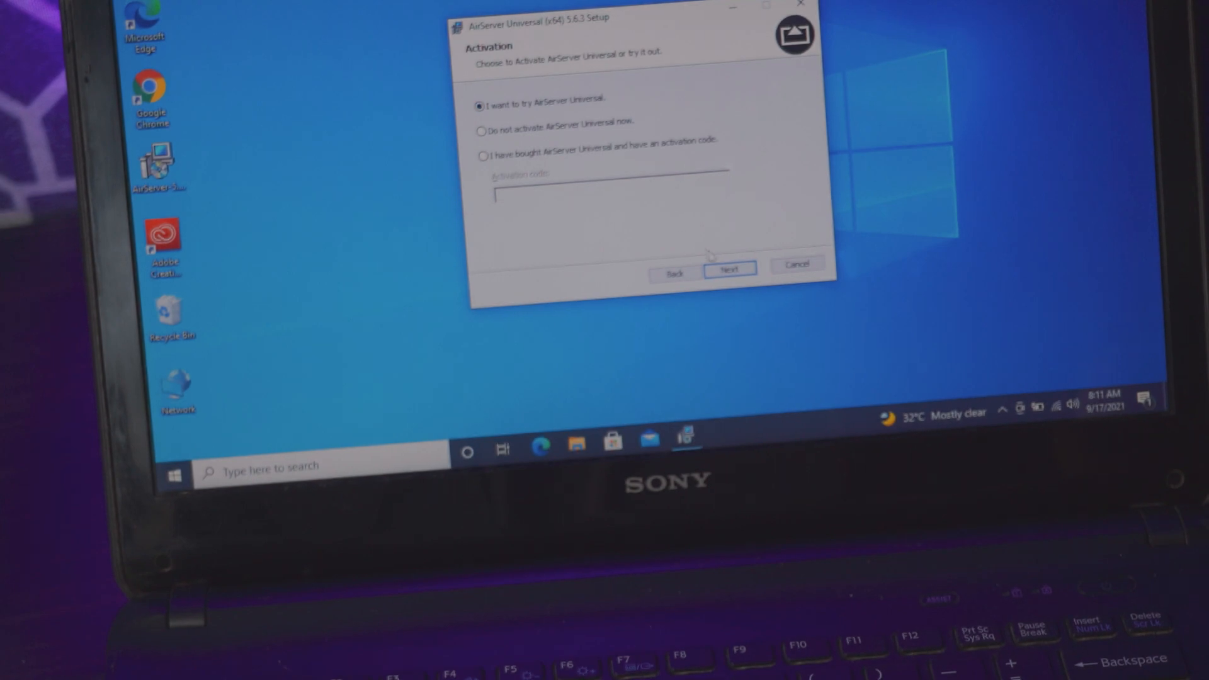
click(728, 268)
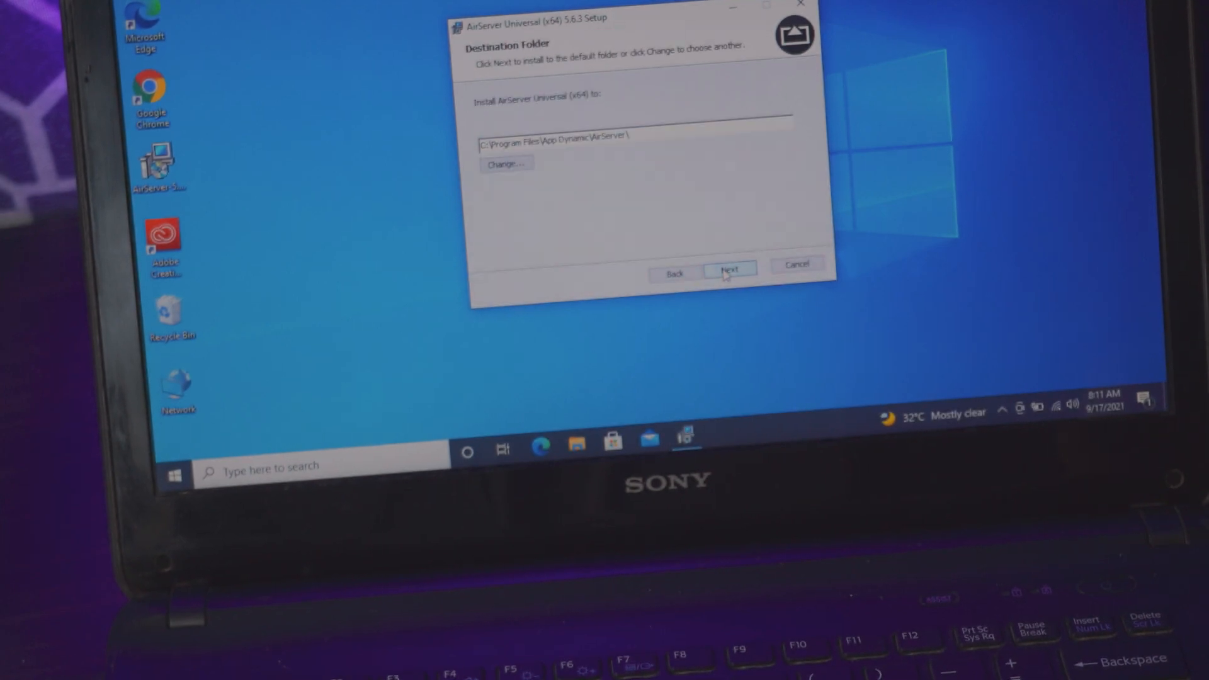
click(728, 272)
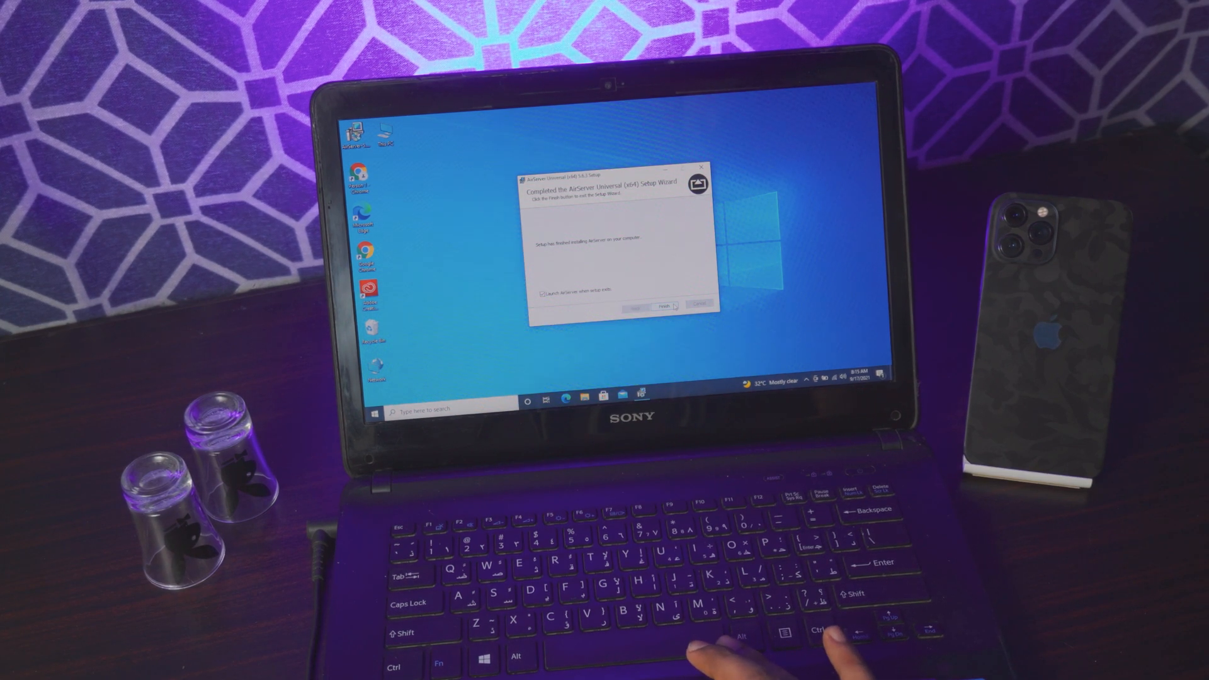
- Finish setup, start the free trial and dismiss the days-remaining notice
click(665, 306)
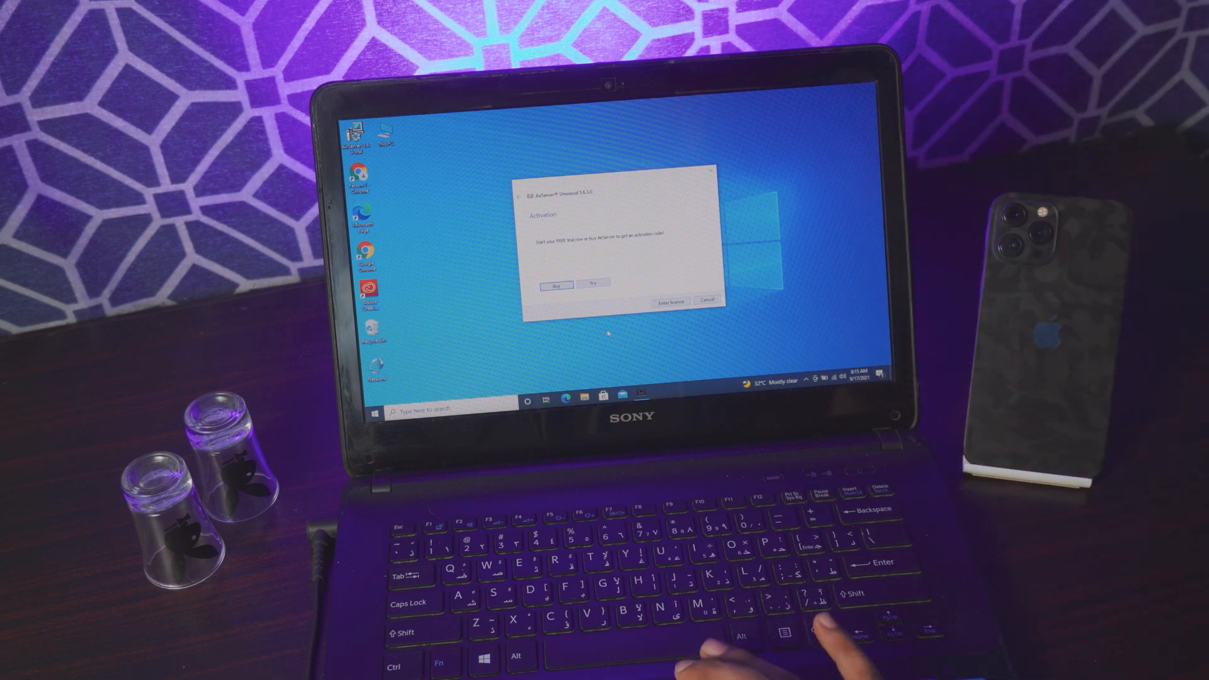
click(593, 283)
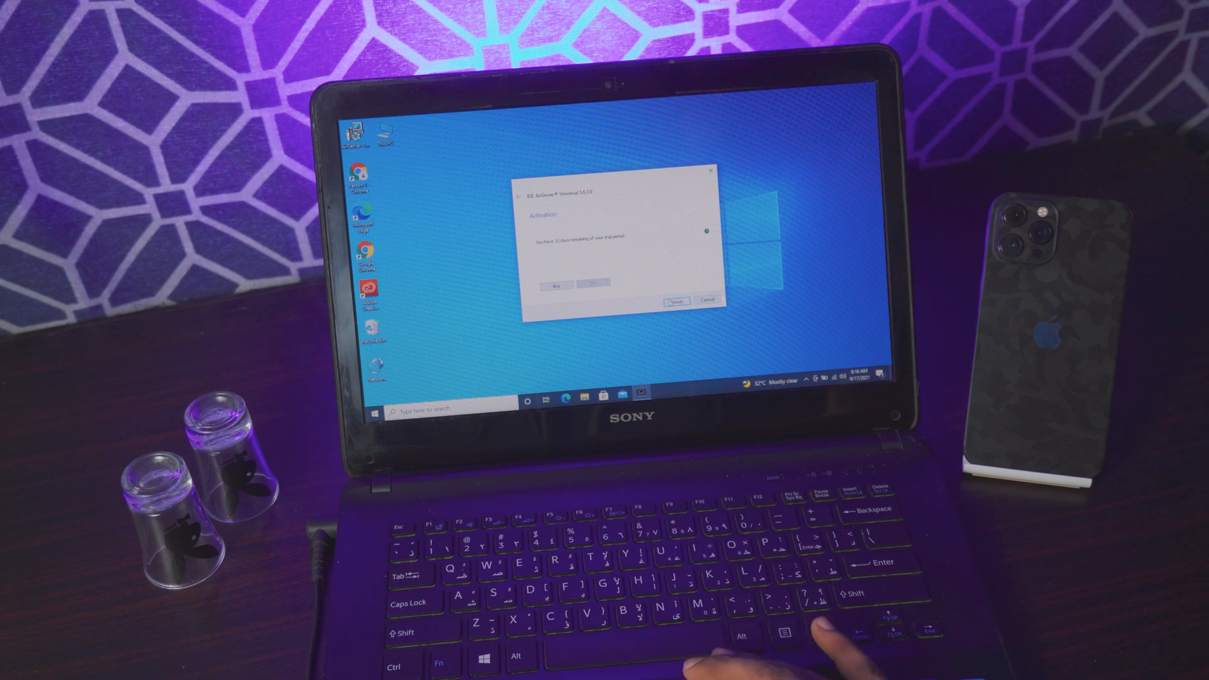
click(675, 300)
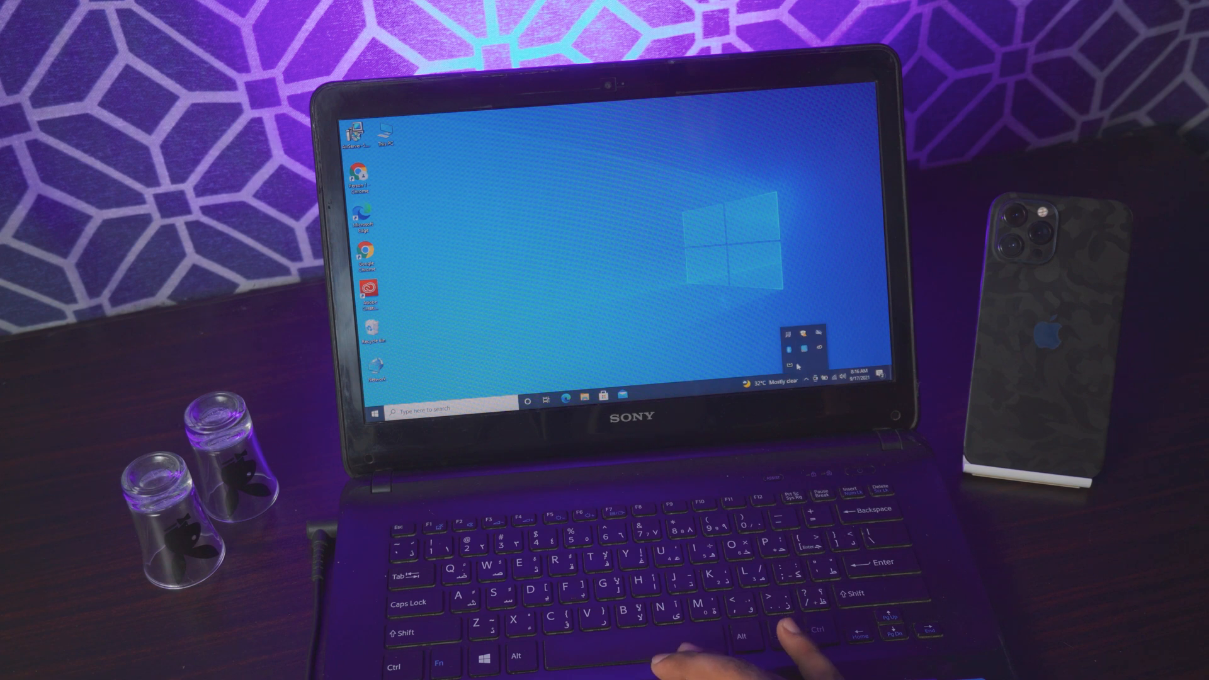
- Bring up AirServer settings from the tray icon and review the post-processing and general tabs
right_click(801, 342)
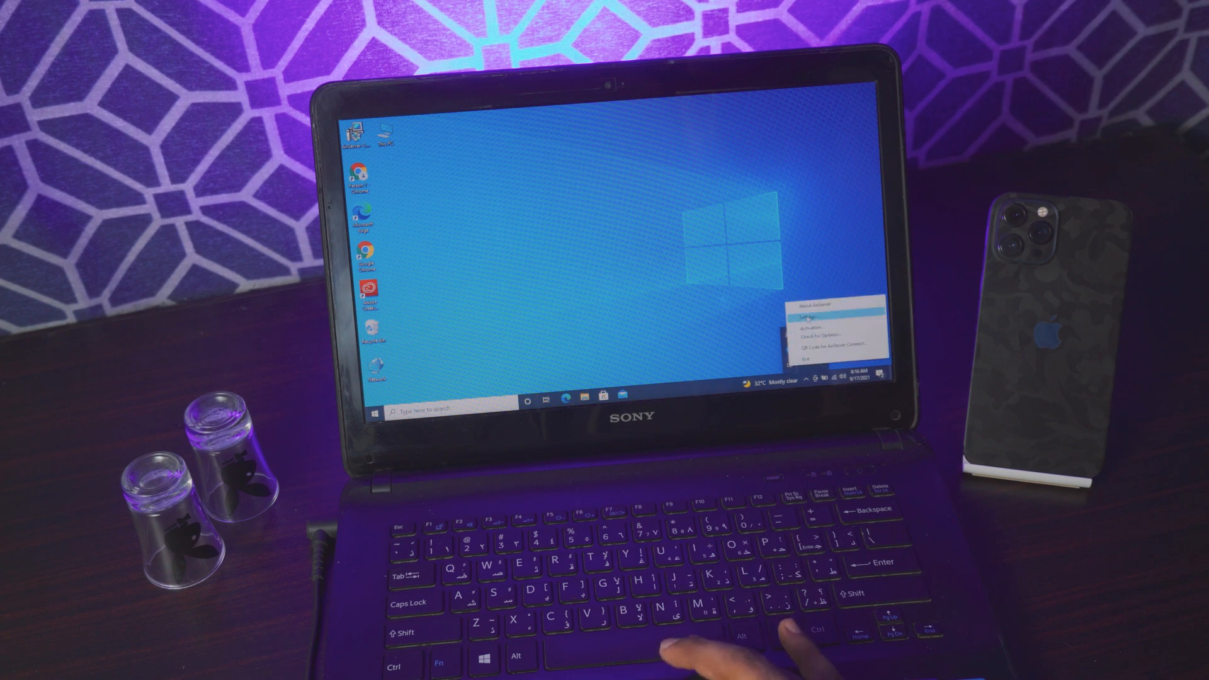
click(807, 318)
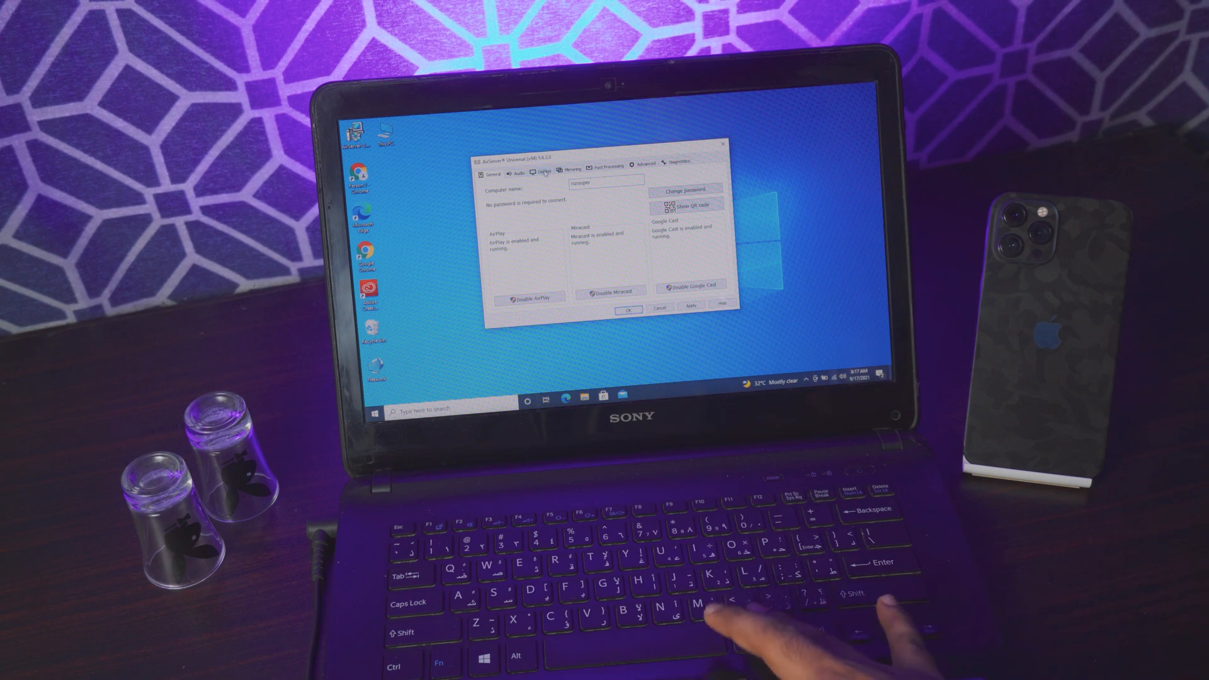
click(650, 163)
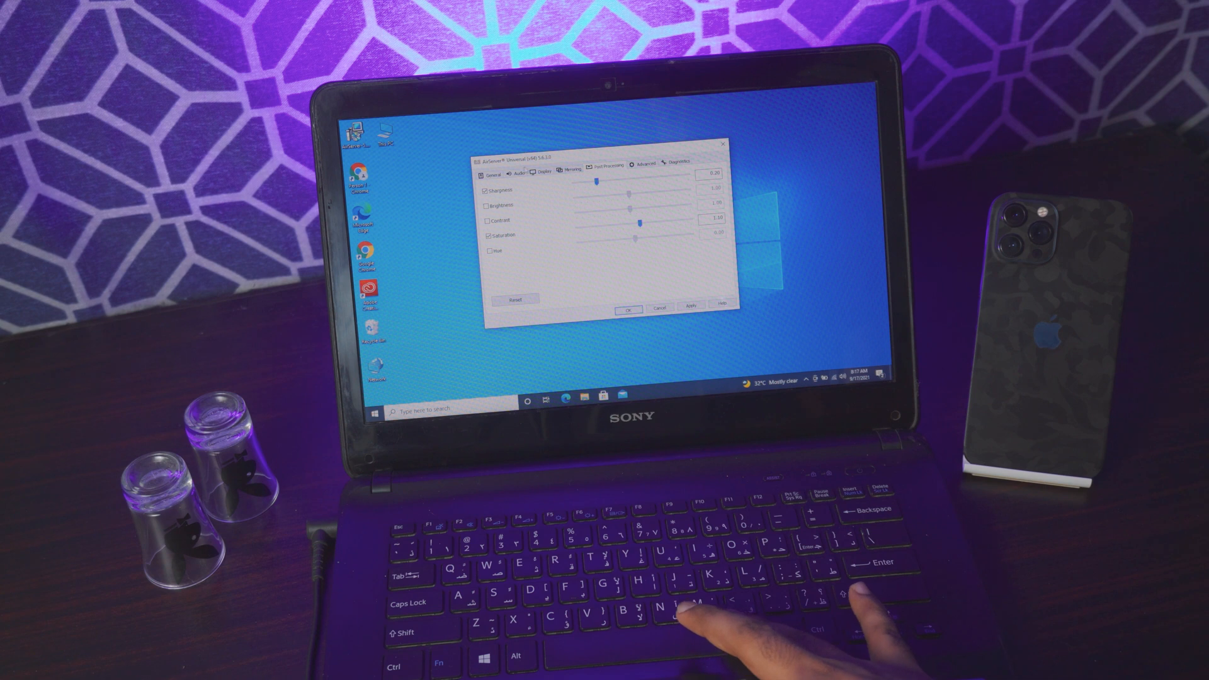
click(517, 164)
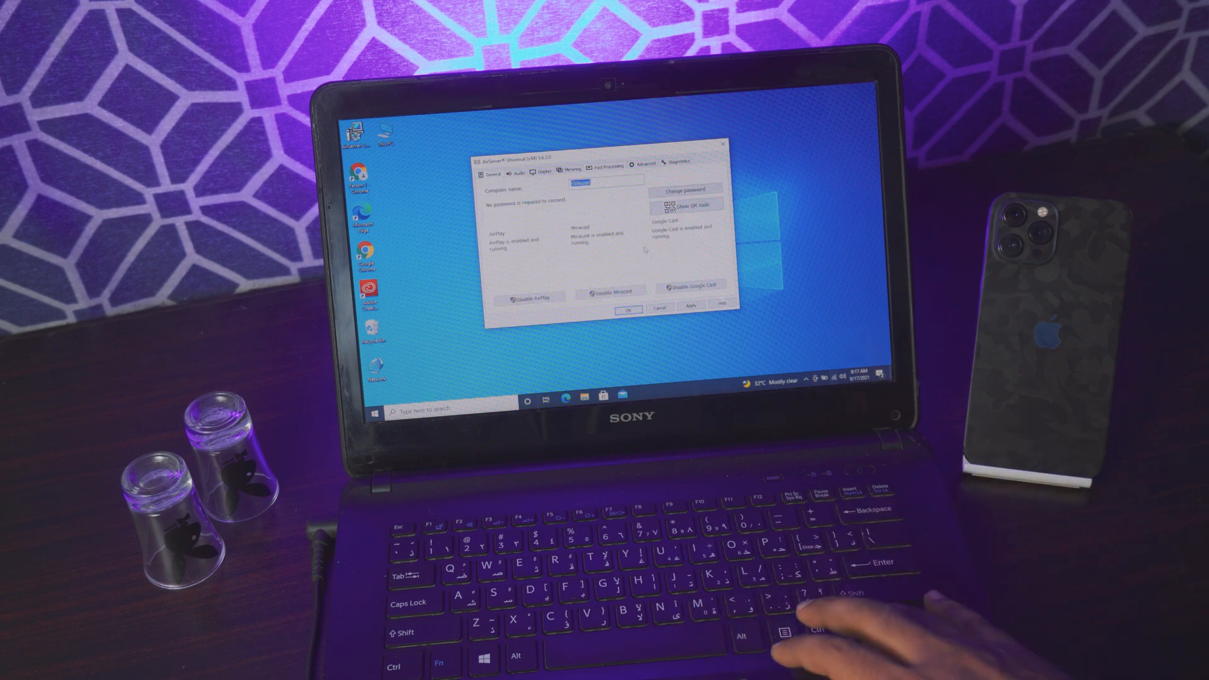
- Set mirroring to optimise for Retina - High Quality
click(568, 162)
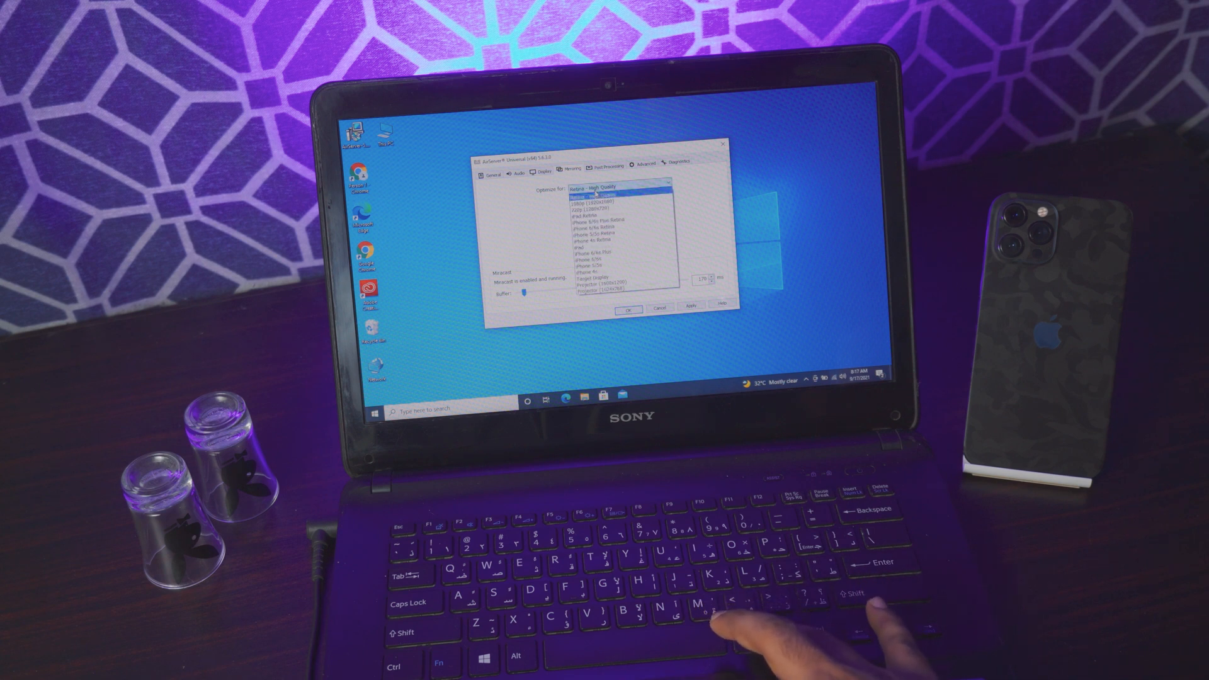
click(617, 186)
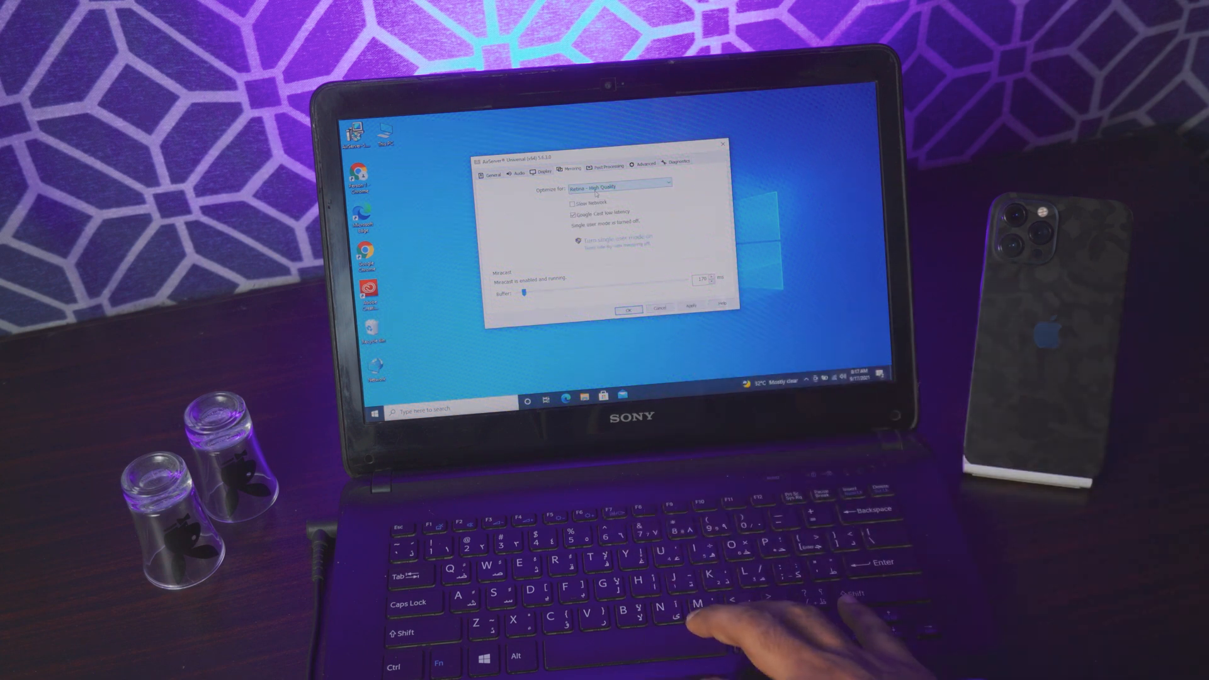
click(628, 310)
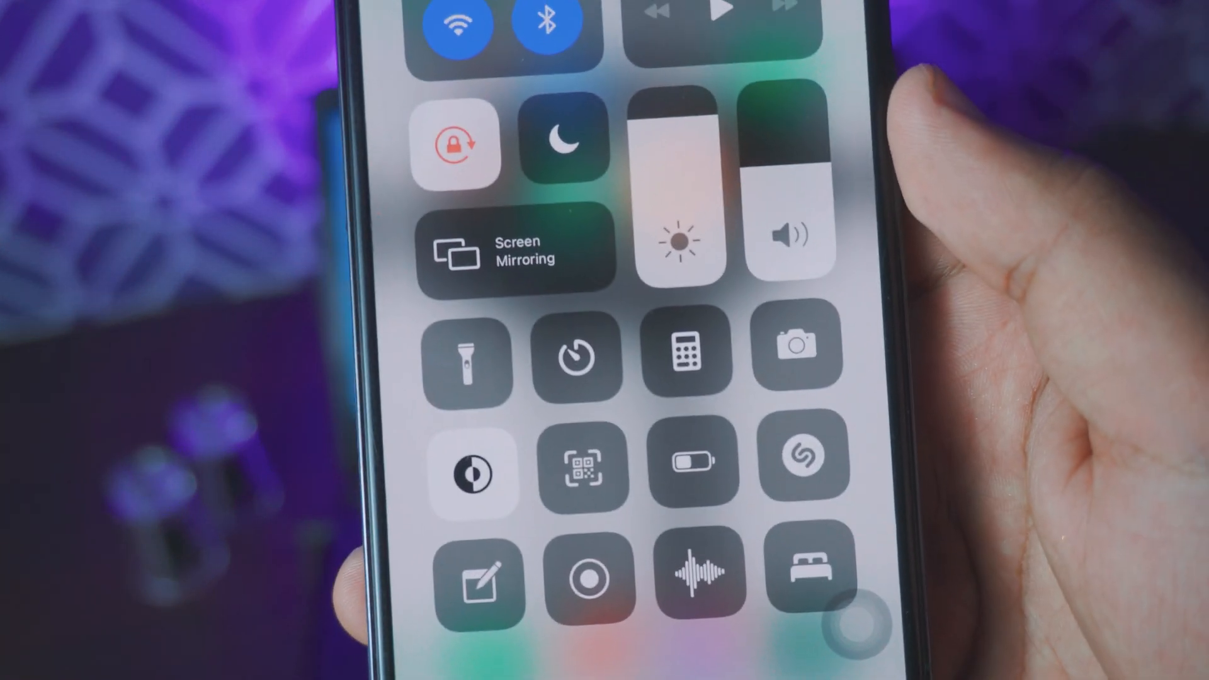
- Show the Screen Mirroring receivers list in Control Centre with the laptop listed
click(516, 247)
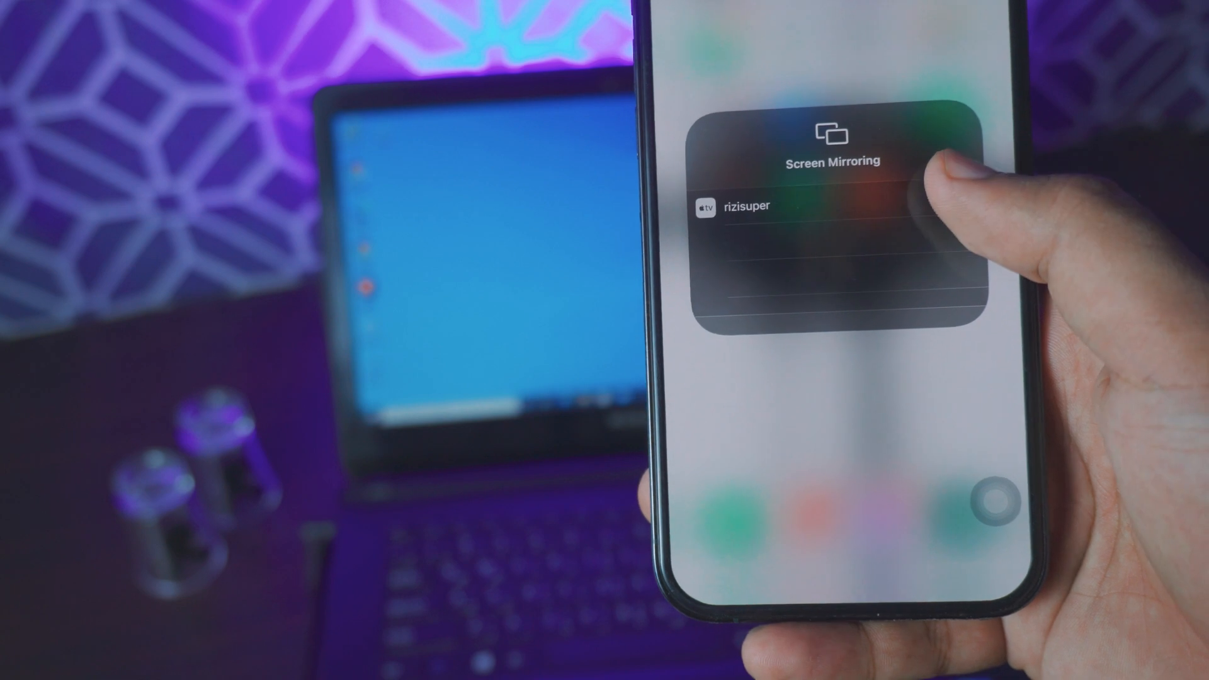
- Select the laptop as the mirroring target so the iPhone home screen appears full-size on the laptop
click(749, 206)
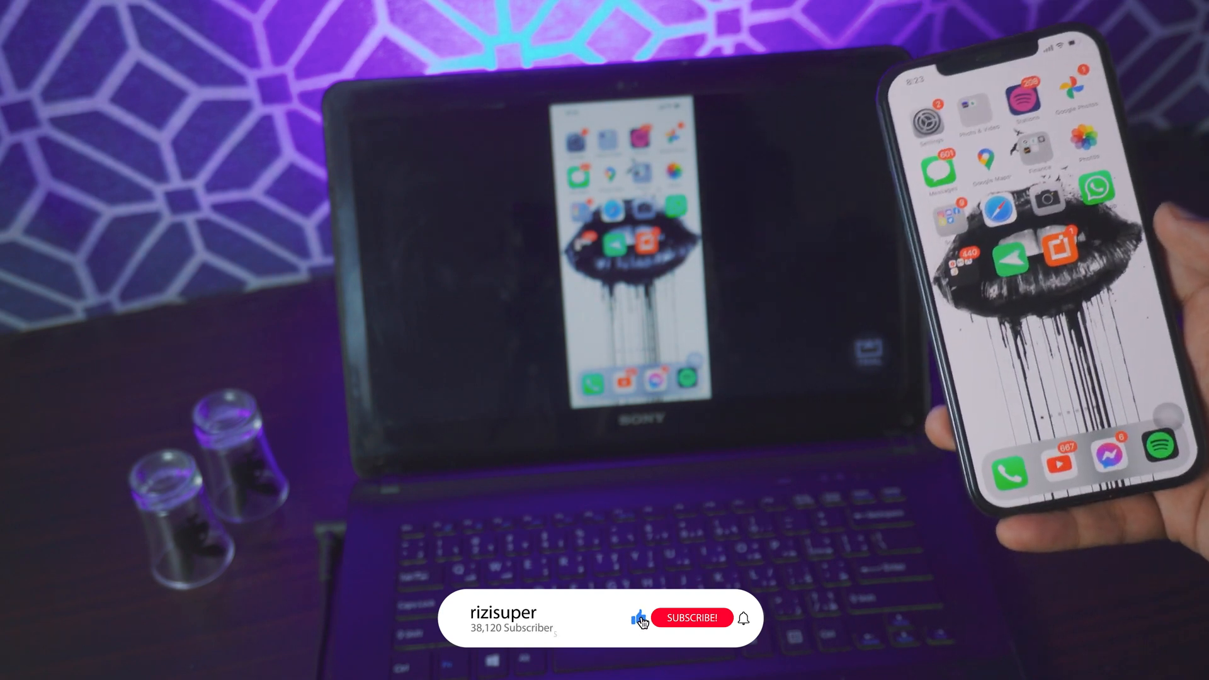
click(692, 617)
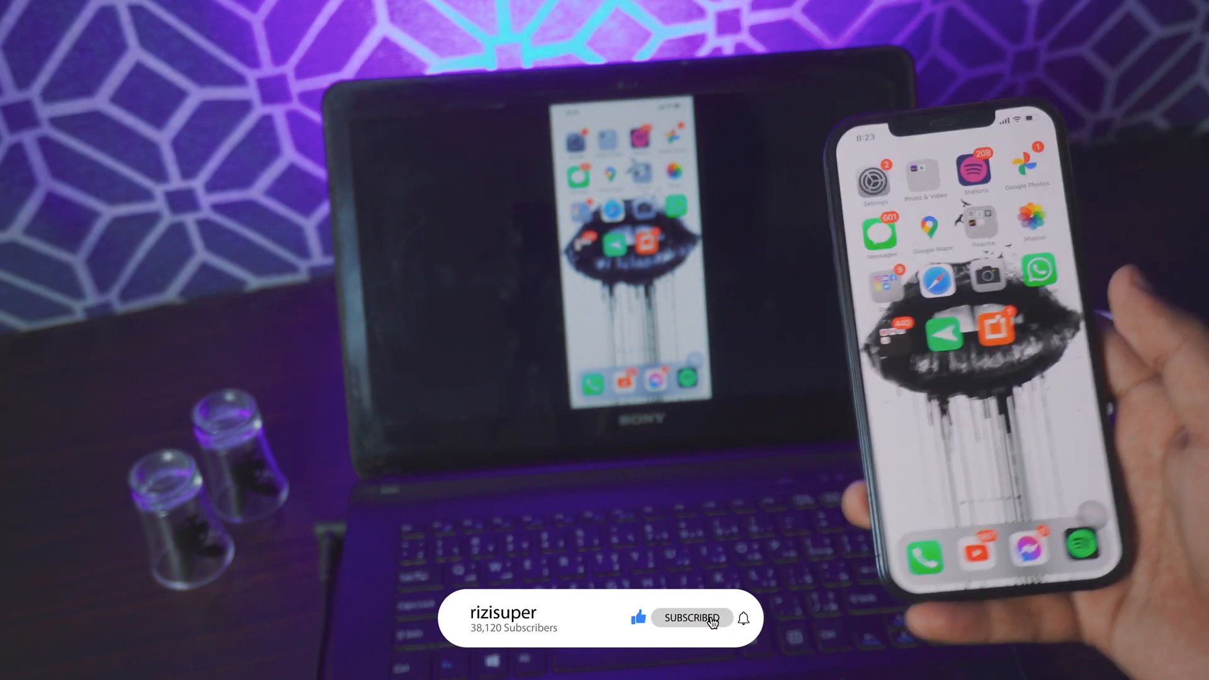